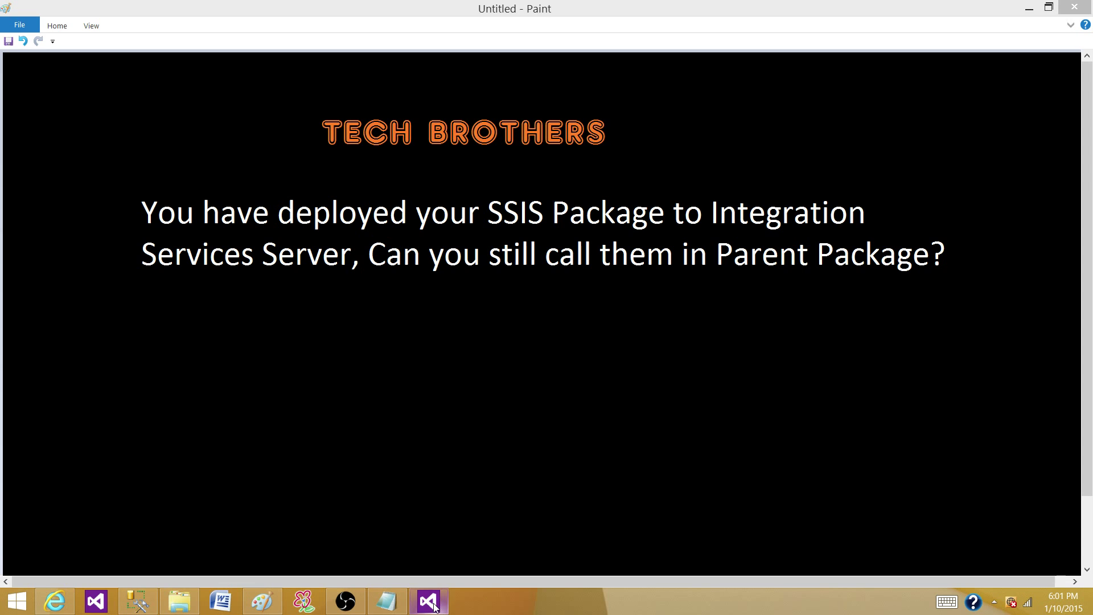
Step: Delete the existing Execute Package Task, leaving Package1's control flow empty
{"action": "left_click", "coordinate": [430, 599]}
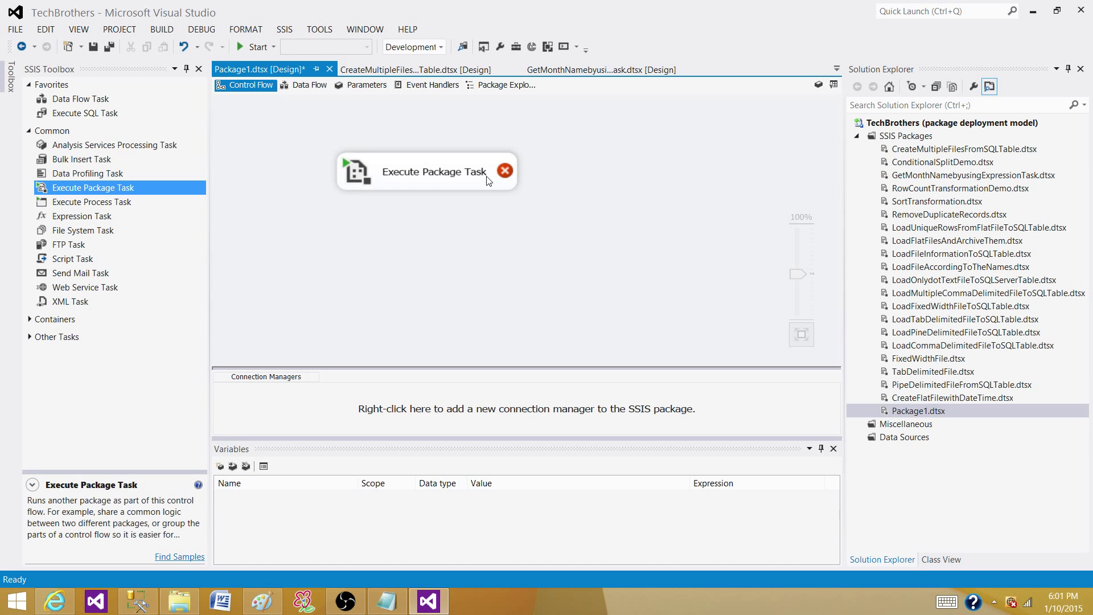
{"action": "left_click", "coordinate": [504, 170]}
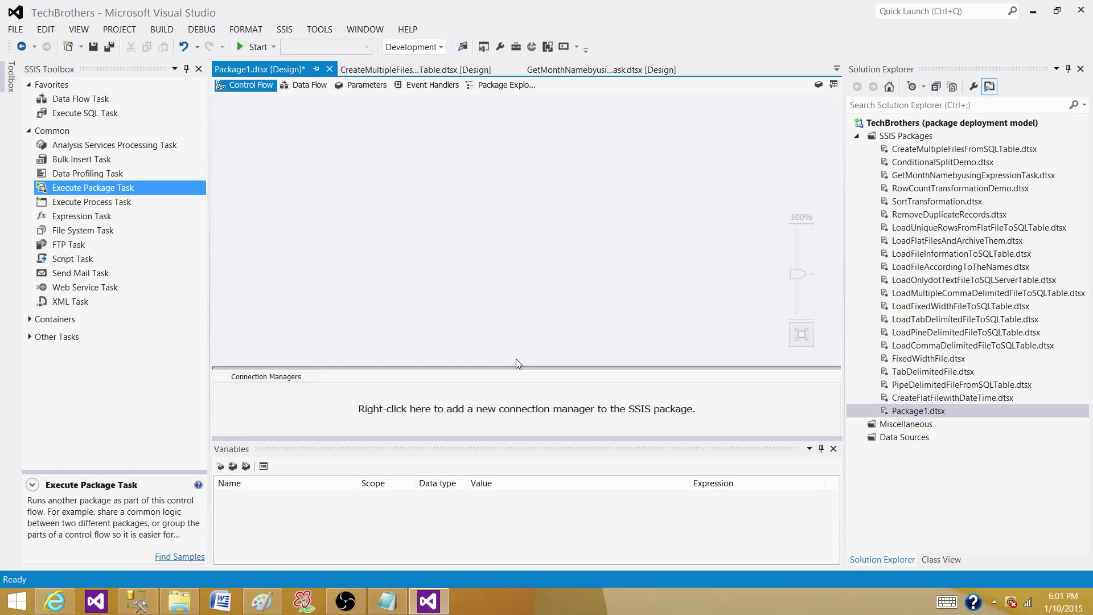
{"action": "mouse_move", "coordinate": [592, 220]}
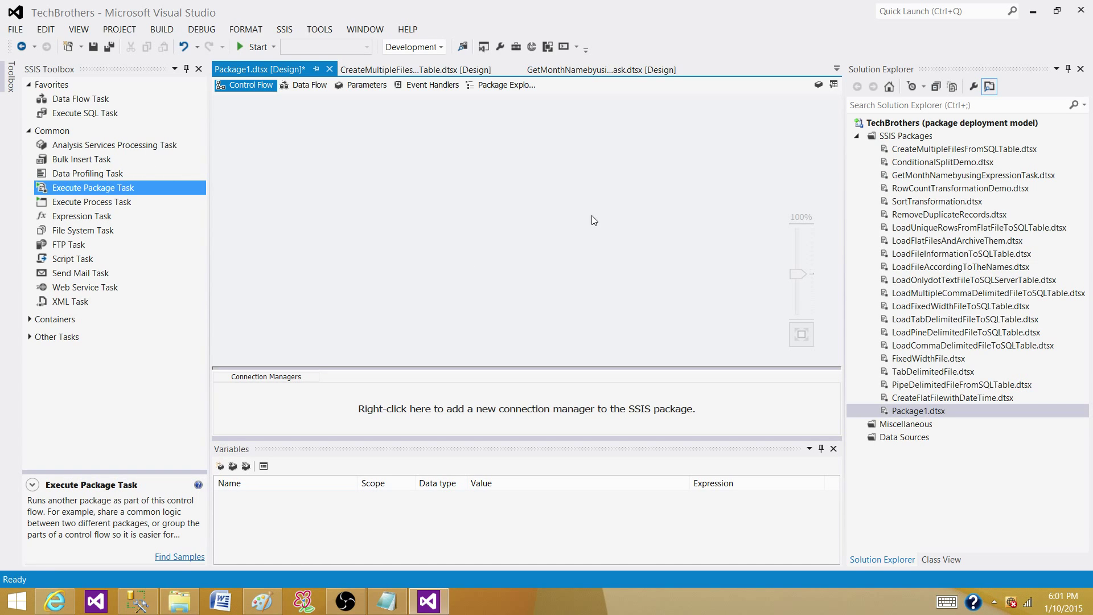
{"action": "left_click", "coordinate": [915, 410]}
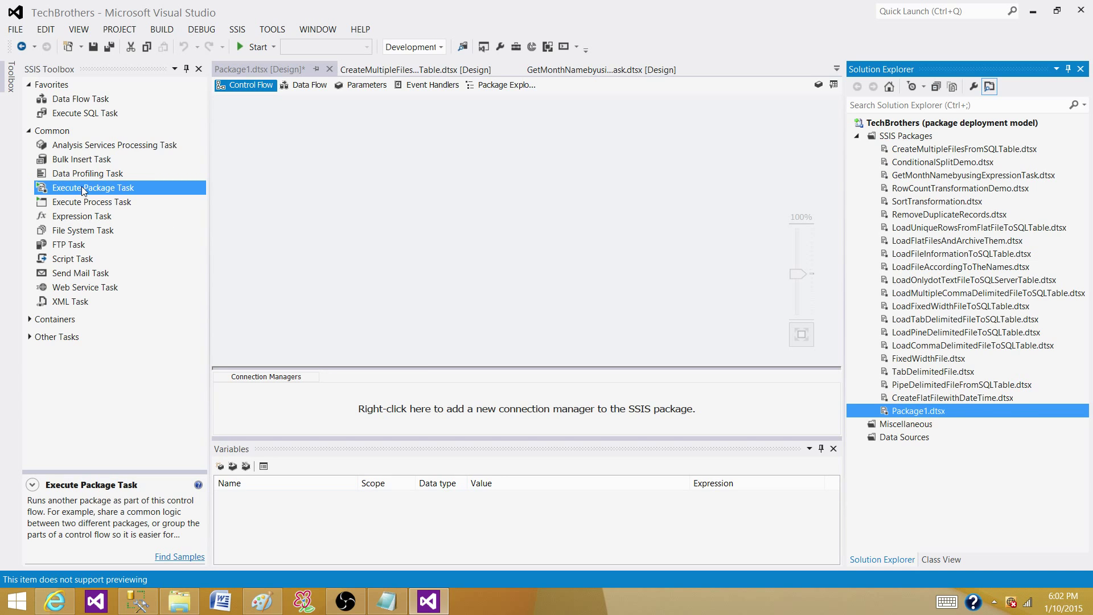
Step: Drag an Execute Package Task from the SSIS Toolbox onto the Control Flow canvas
{"action": "left_click_drag", "start_coordinate": [92, 188], "coordinate": [395, 184]}
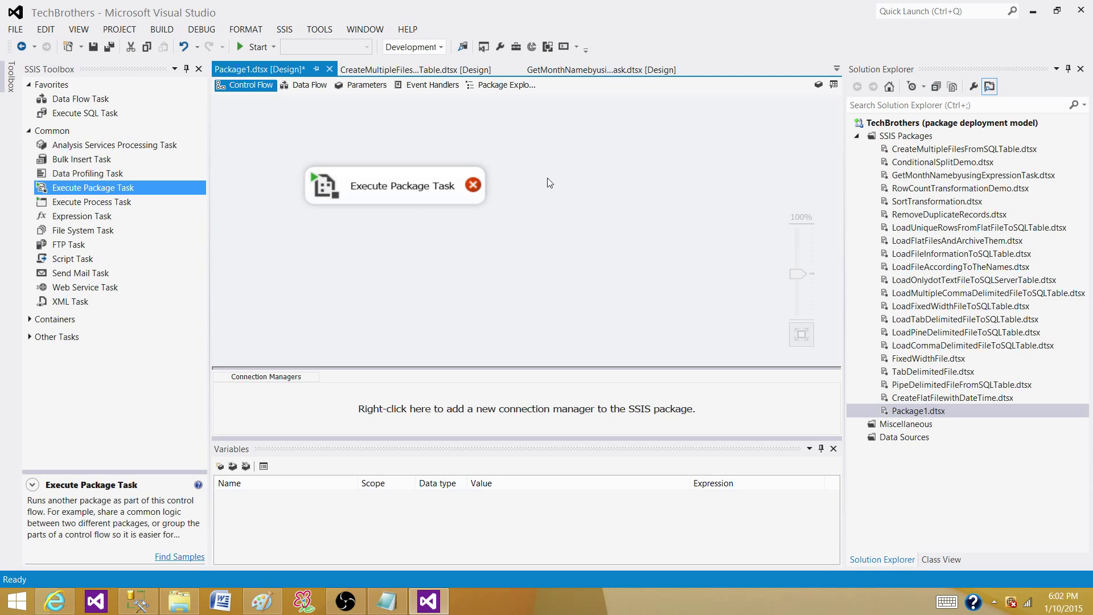
Step: Show the Execute Package Task Editor's Package page with its external SQL Server reference
{"action": "double_click", "coordinate": [394, 185]}
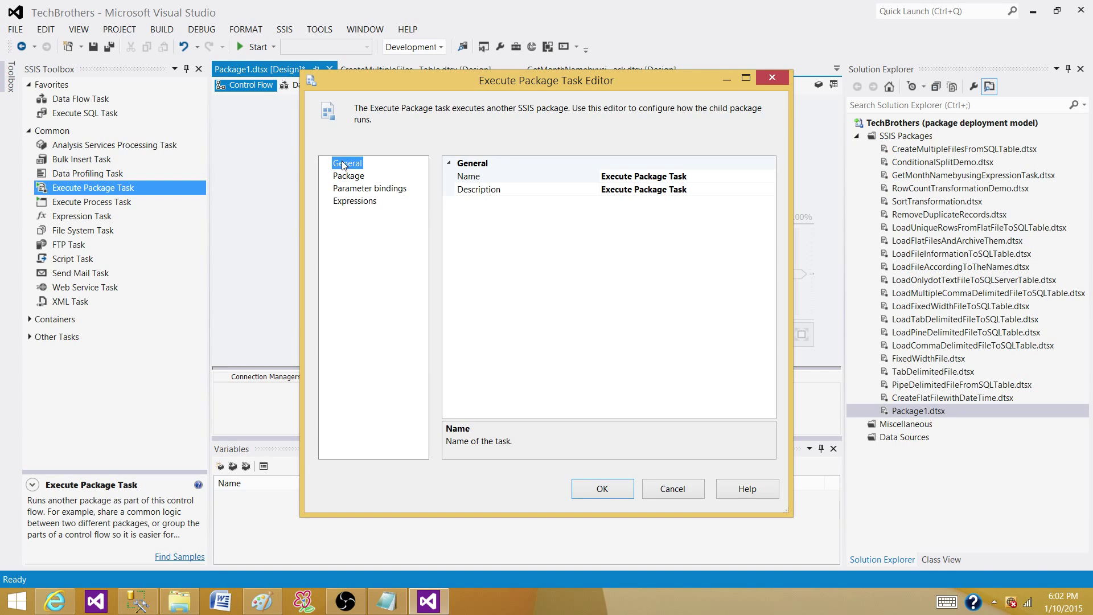
{"action": "left_click", "coordinate": [349, 175]}
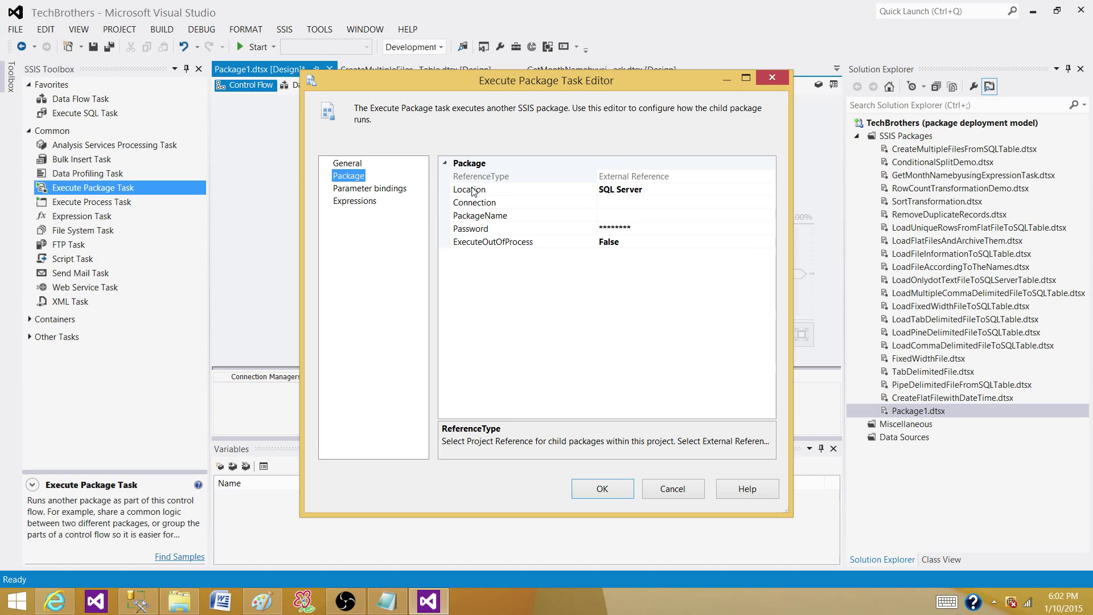
{"action": "mouse_move", "coordinate": [662, 381]}
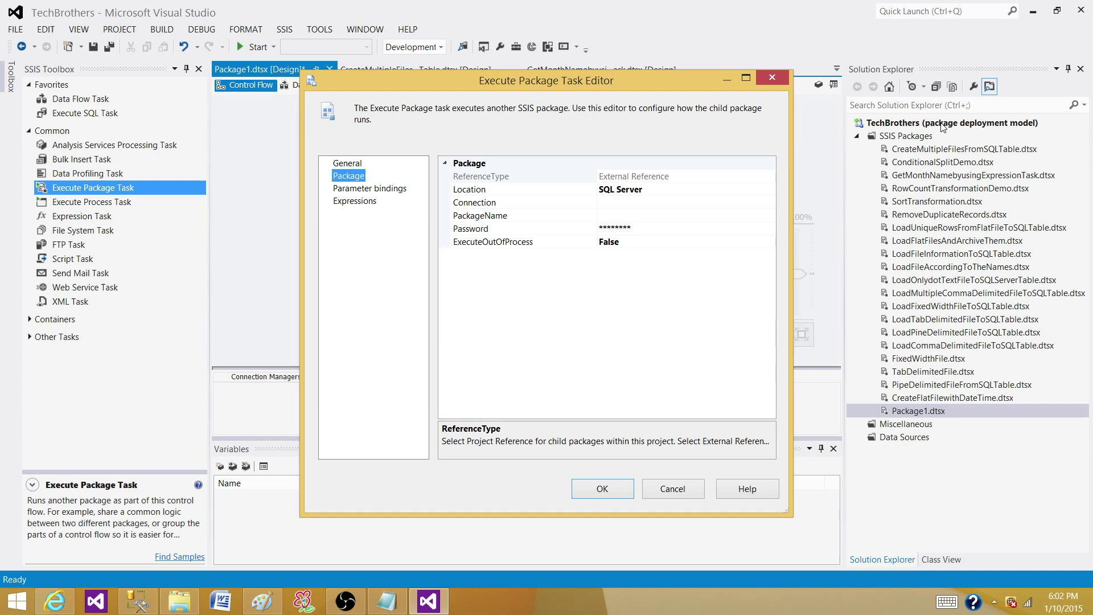
{"action": "mouse_move", "coordinate": [1010, 128]}
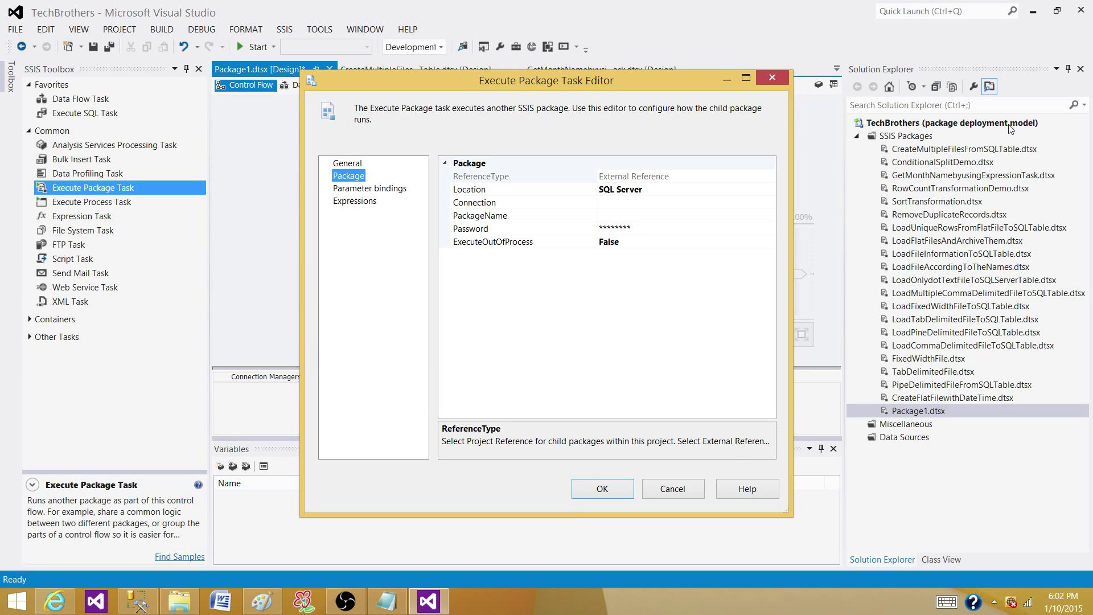
{"action": "mouse_move", "coordinate": [670, 332]}
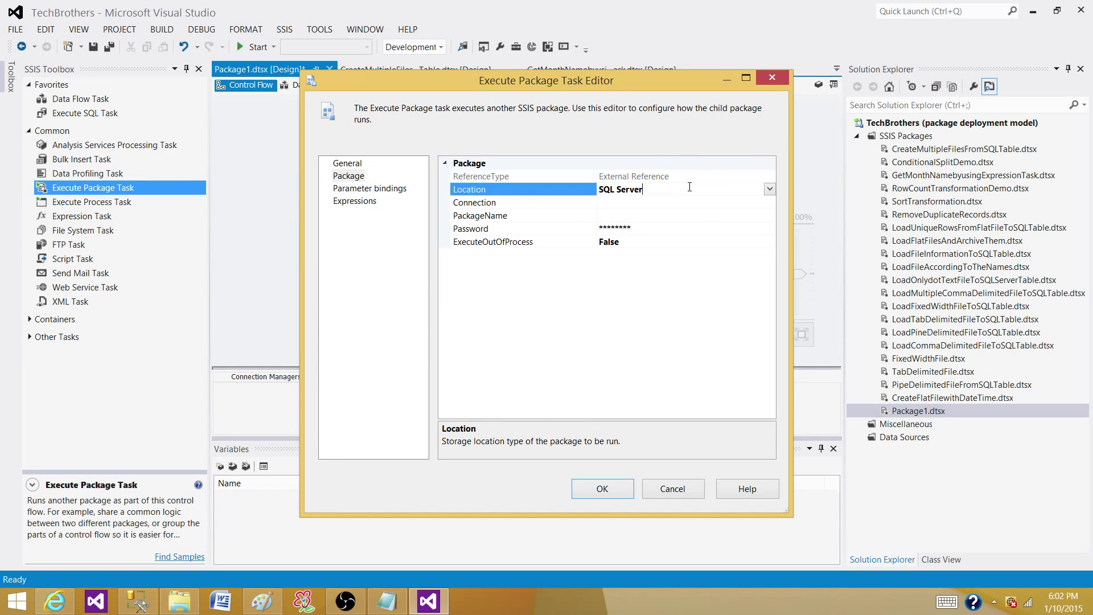
Step: Review the Location options and switch the package location from SQL Server to File system
{"action": "left_click", "coordinate": [770, 189]}
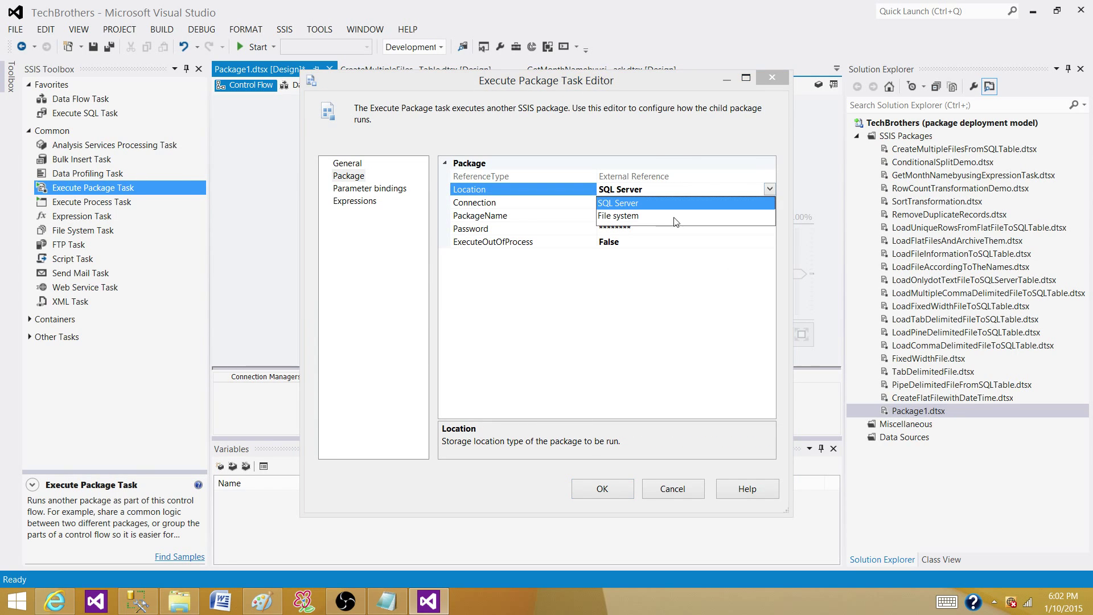
{"action": "mouse_move", "coordinate": [647, 219]}
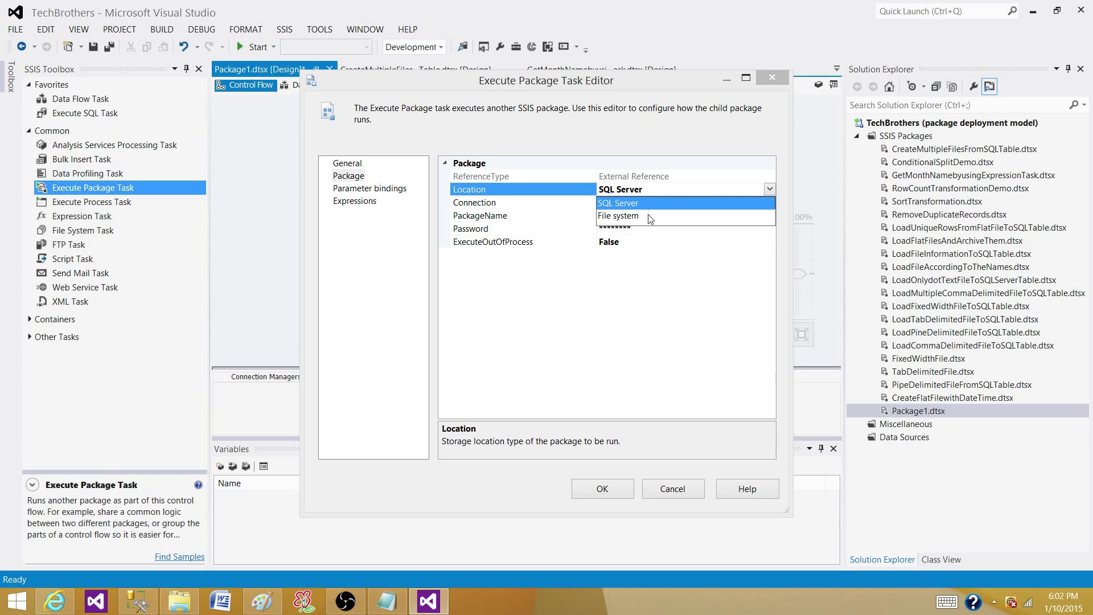
{"action": "mouse_move", "coordinate": [748, 188]}
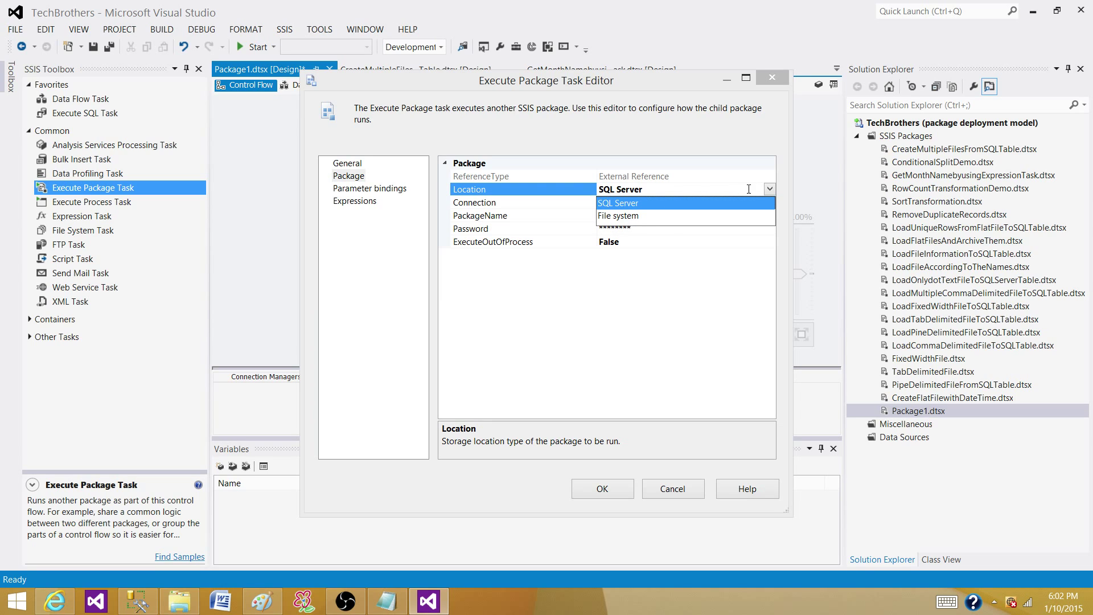
{"action": "left_click", "coordinate": [617, 203]}
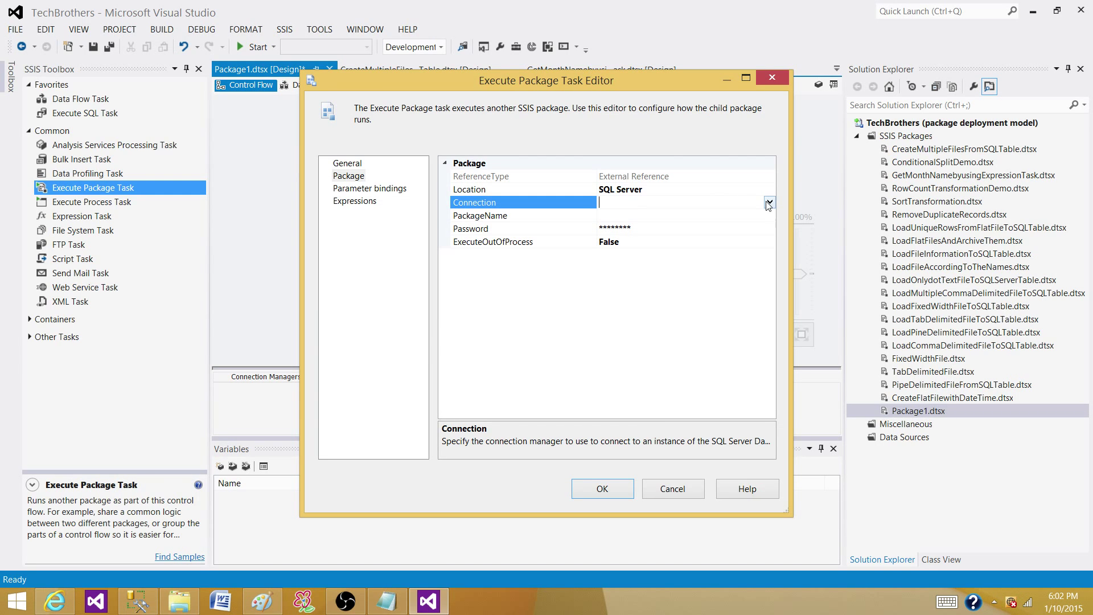
{"action": "mouse_move", "coordinate": [583, 232]}
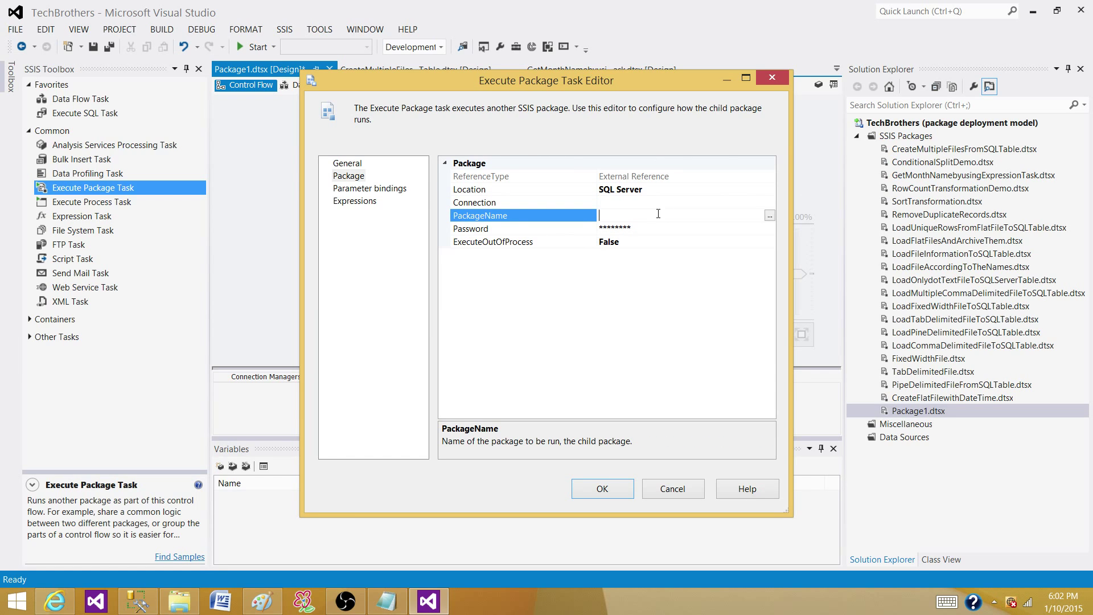
{"action": "left_click", "coordinate": [769, 189]}
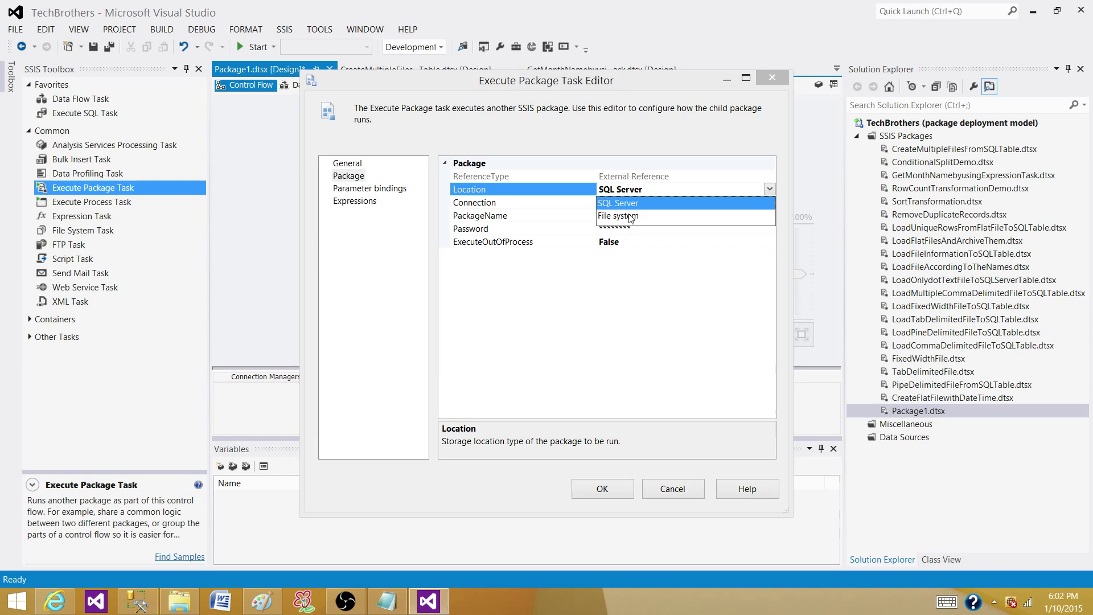
{"action": "left_click", "coordinate": [615, 216]}
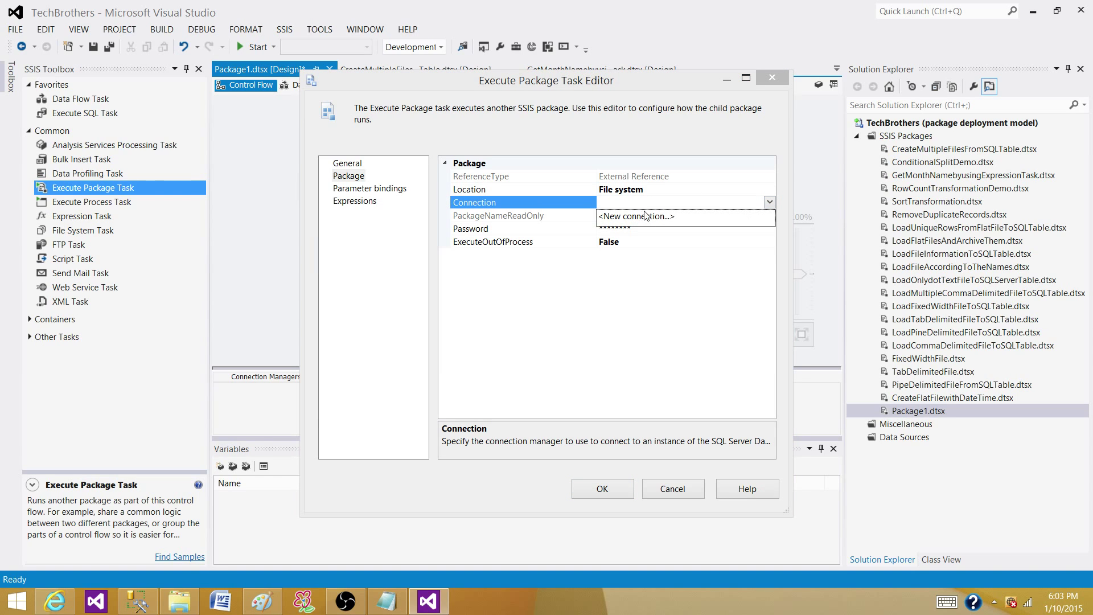
{"action": "mouse_move", "coordinate": [673, 215]}
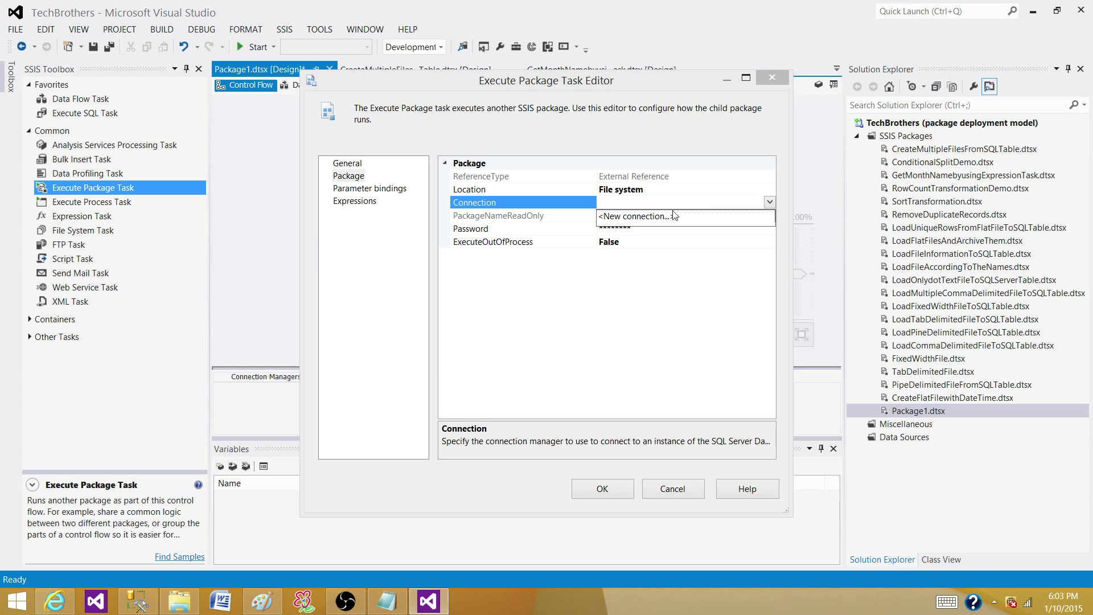
{"action": "mouse_move", "coordinate": [666, 266]}
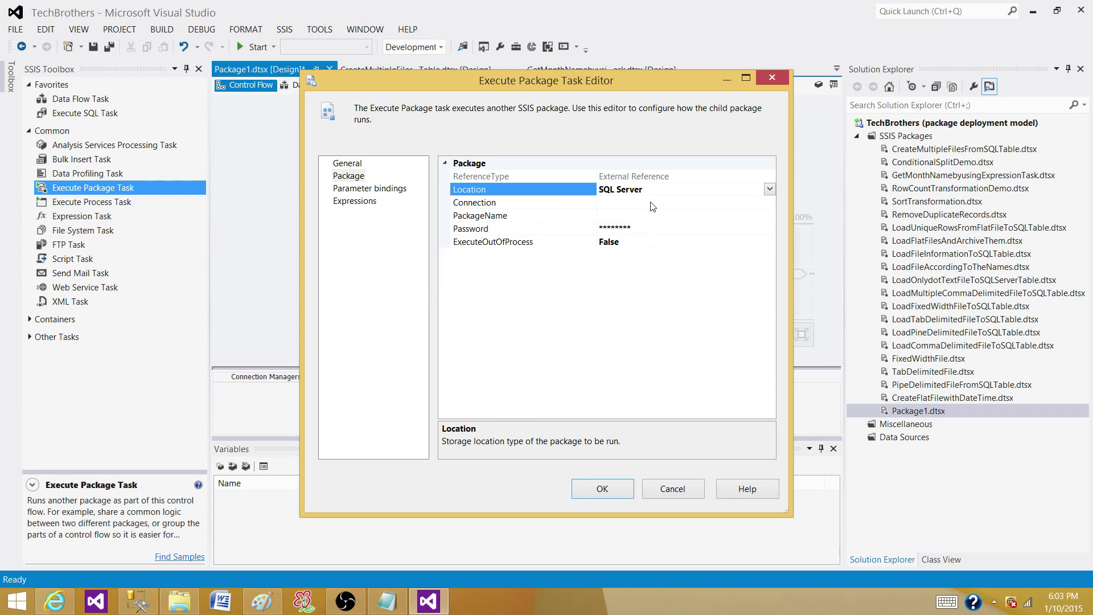
{"action": "mouse_move", "coordinate": [619, 279]}
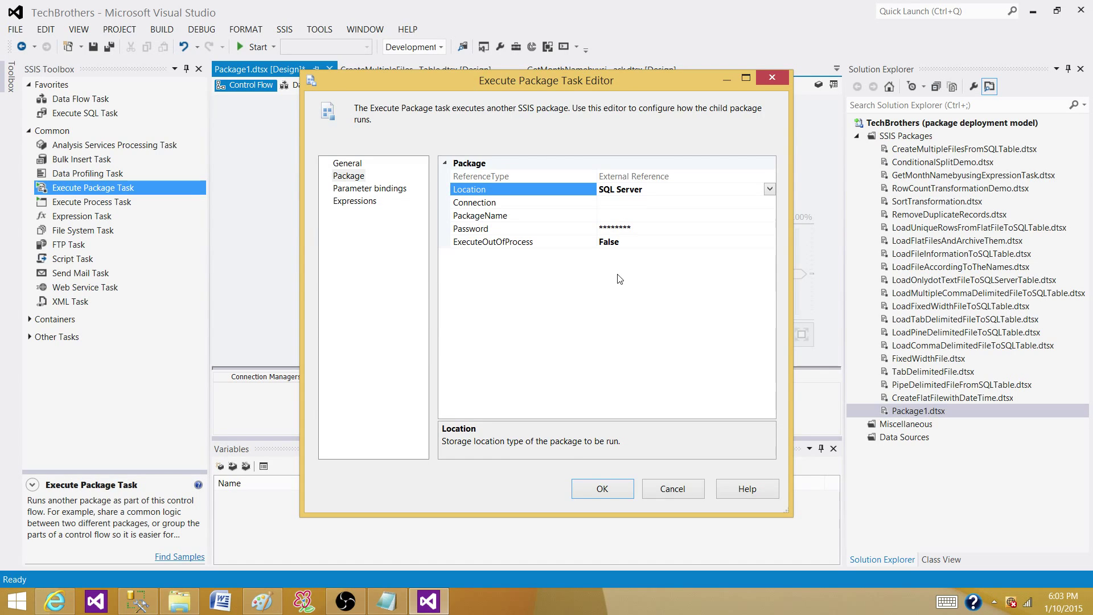
{"action": "mouse_move", "coordinate": [399, 335]}
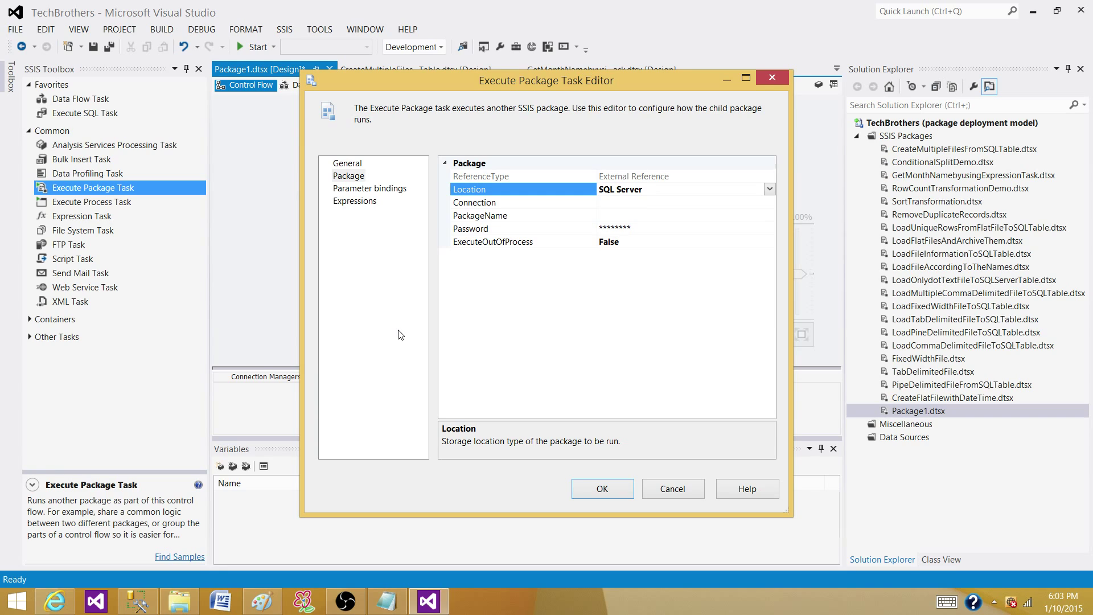
{"action": "mouse_move", "coordinate": [1010, 81]}
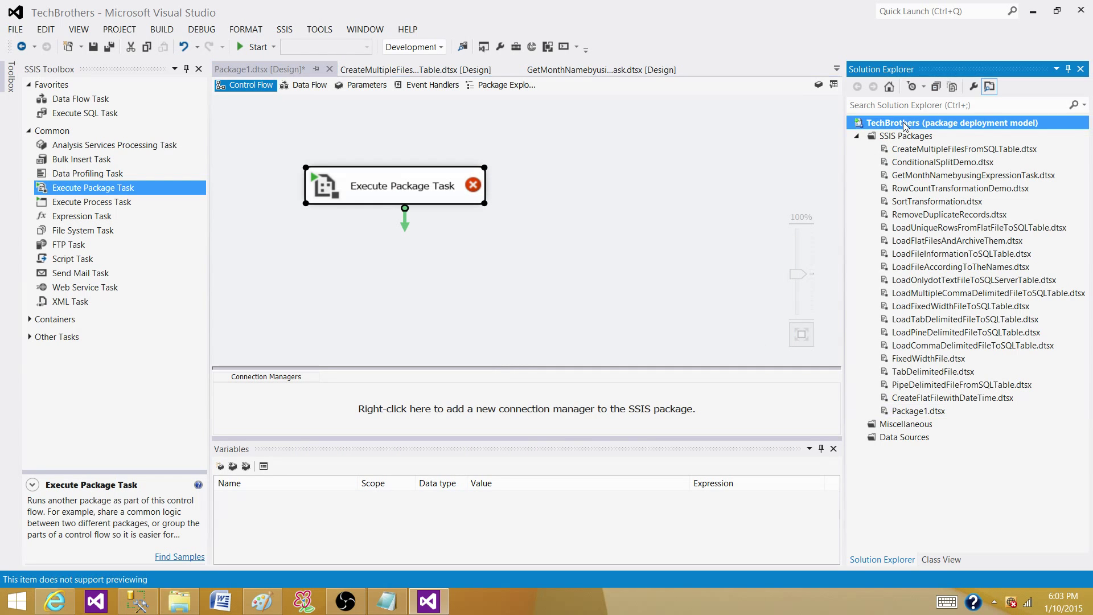
{"action": "right_click", "coordinate": [933, 123]}
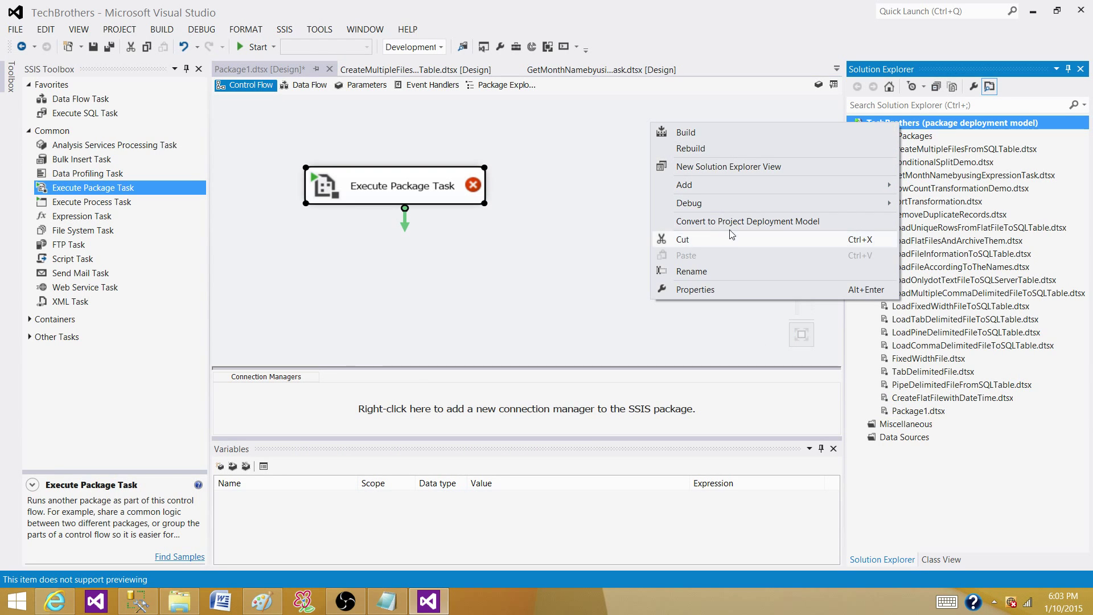
{"action": "mouse_move", "coordinate": [682, 238]}
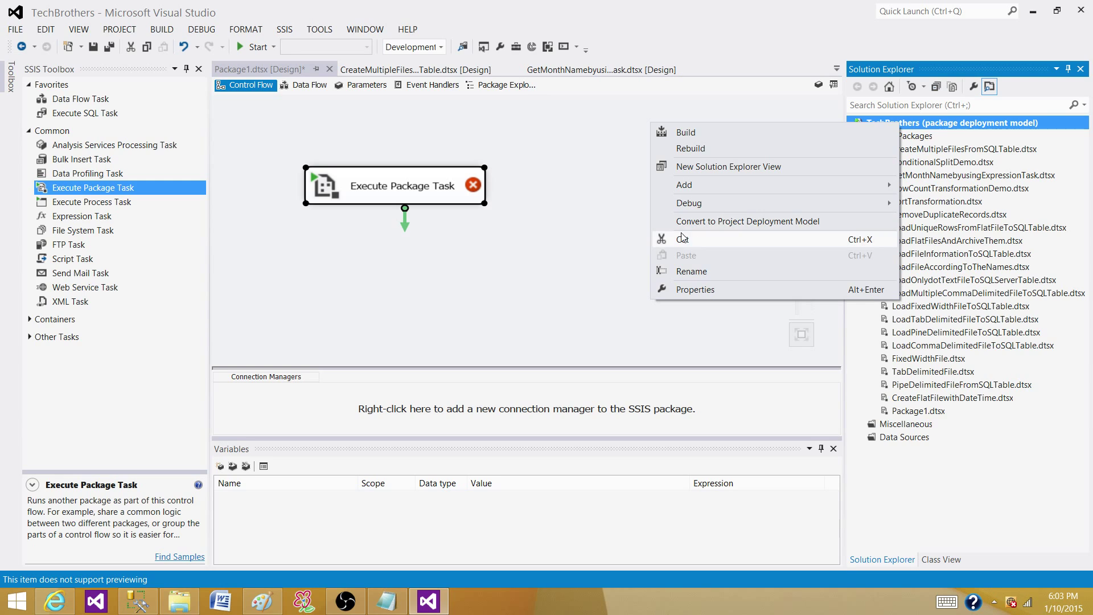
{"action": "left_click", "coordinate": [373, 222]}
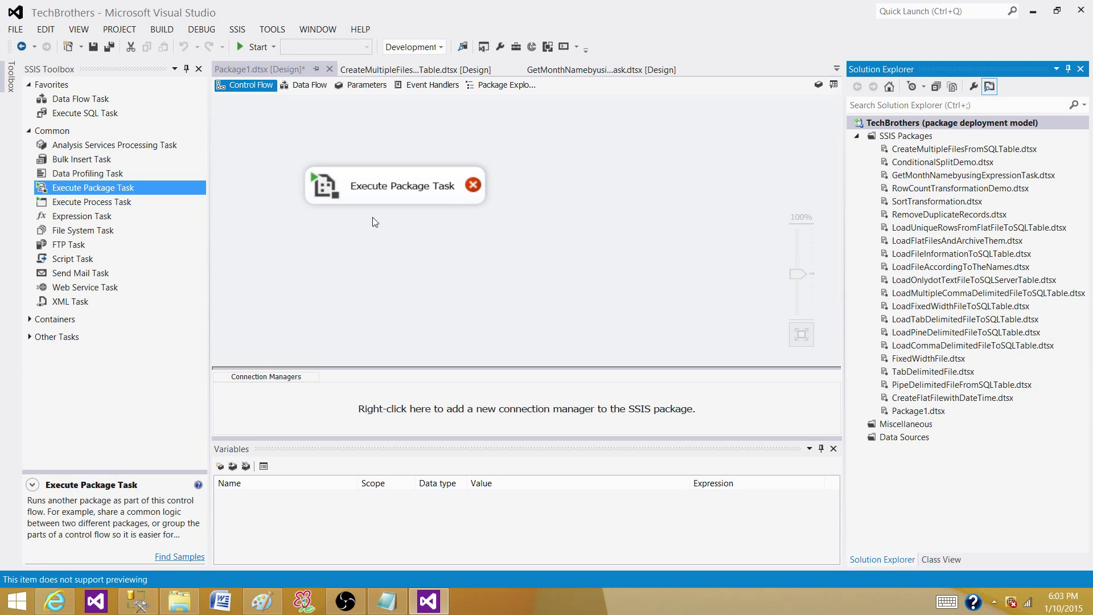
{"action": "mouse_move", "coordinate": [370, 206]}
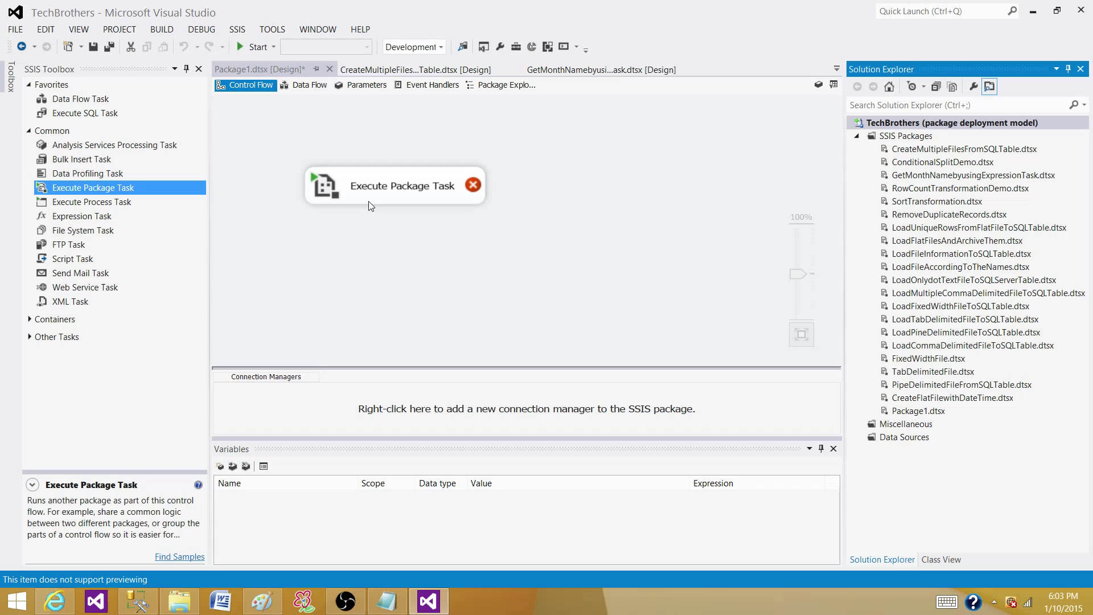
{"action": "mouse_move", "coordinate": [408, 245]}
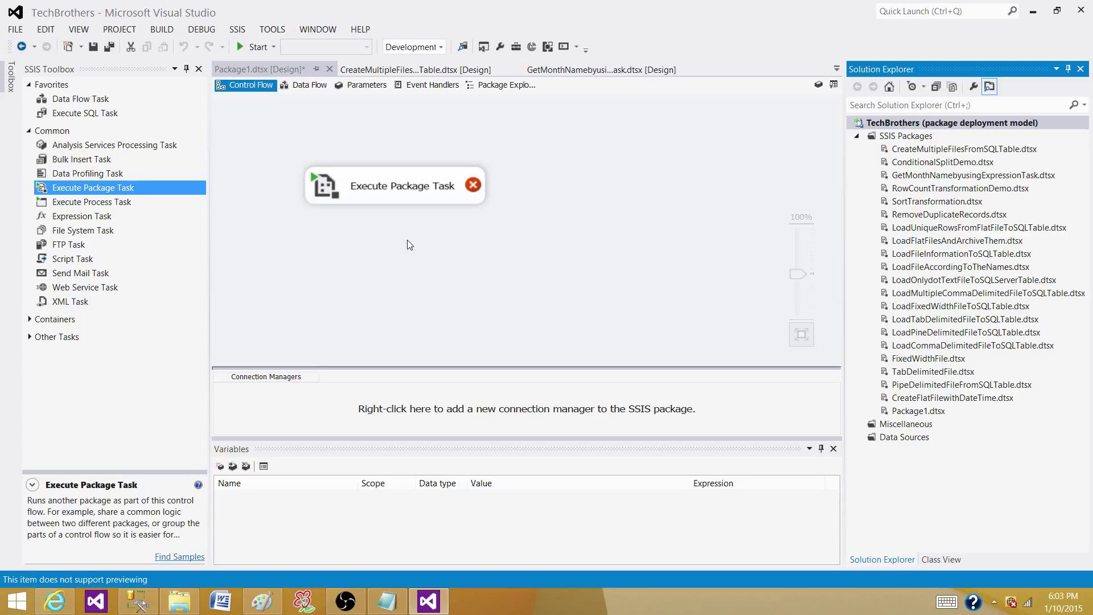
{"action": "mouse_move", "coordinate": [424, 189]}
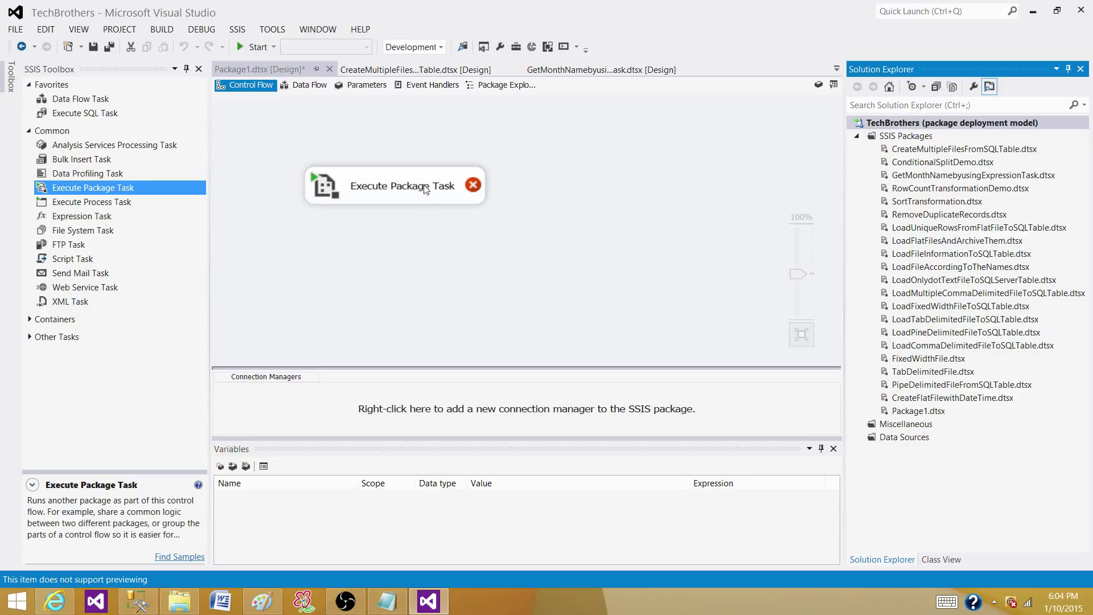
{"action": "mouse_move", "coordinate": [369, 212]}
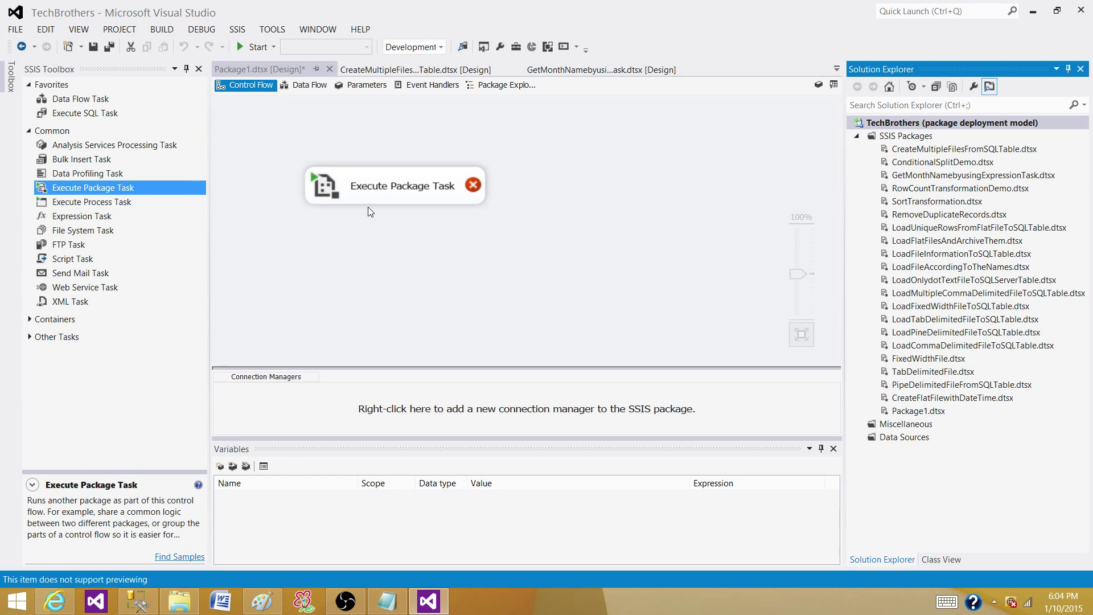
{"action": "mouse_move", "coordinate": [476, 190]}
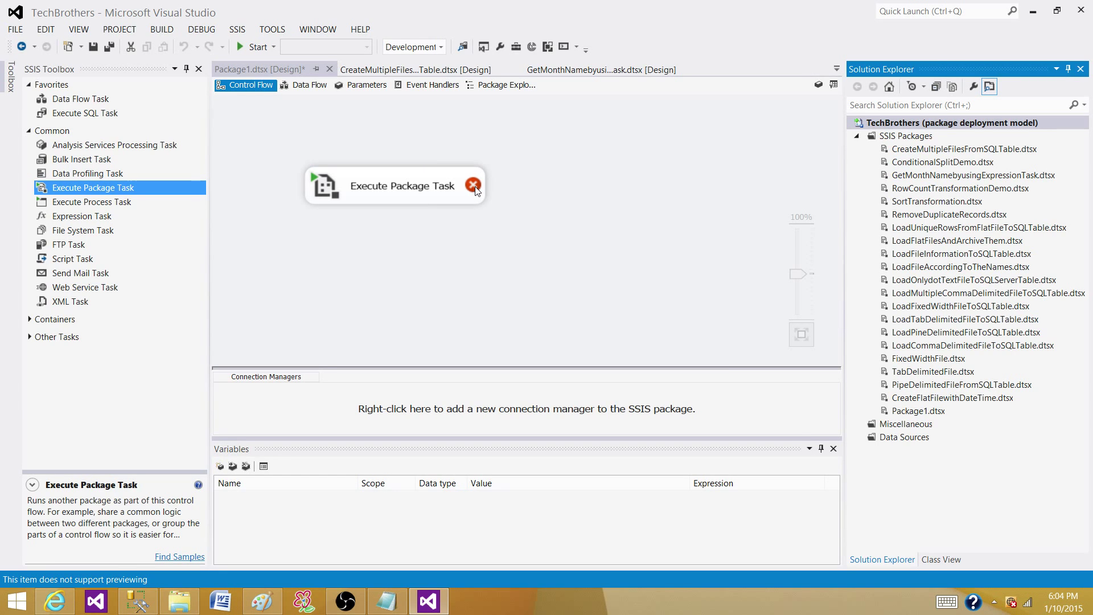
{"action": "double_click", "coordinate": [400, 186]}
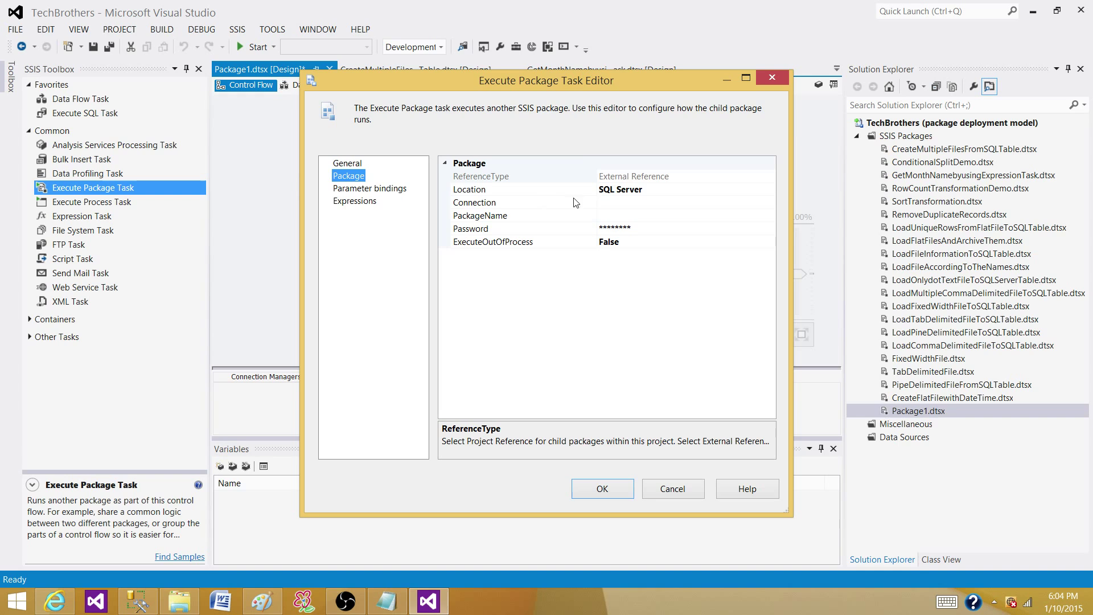
{"action": "mouse_move", "coordinate": [684, 175]}
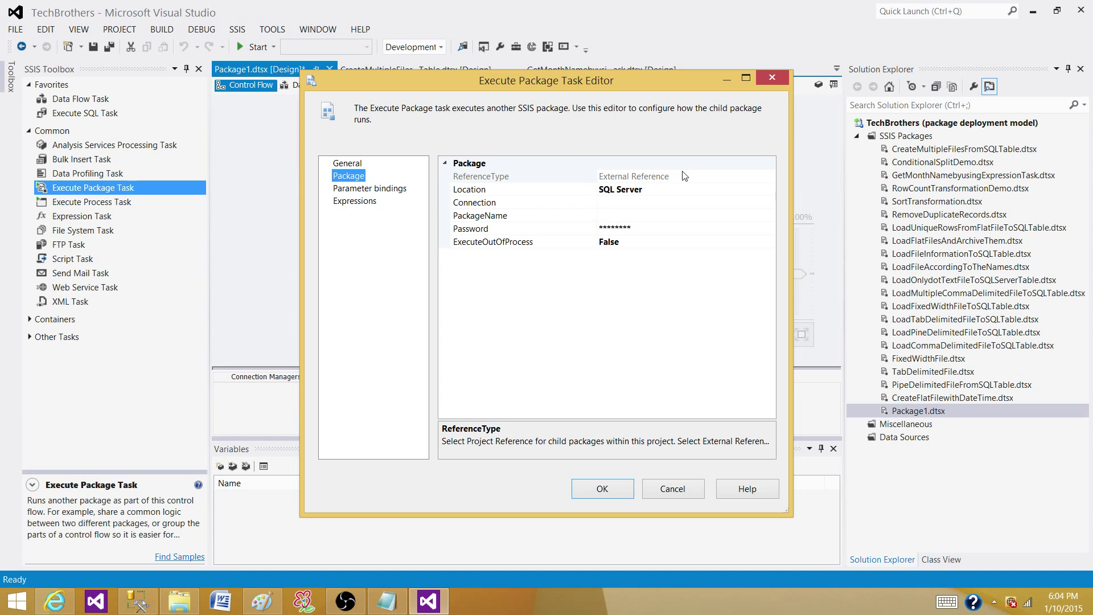
{"action": "mouse_move", "coordinate": [729, 186]}
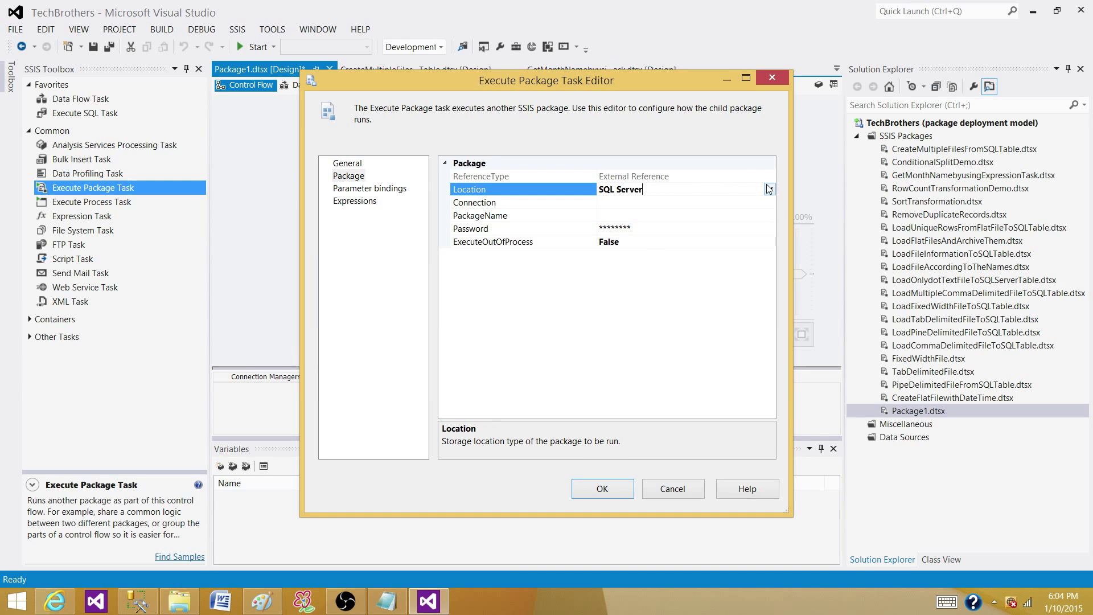
{"action": "mouse_move", "coordinate": [655, 353]}
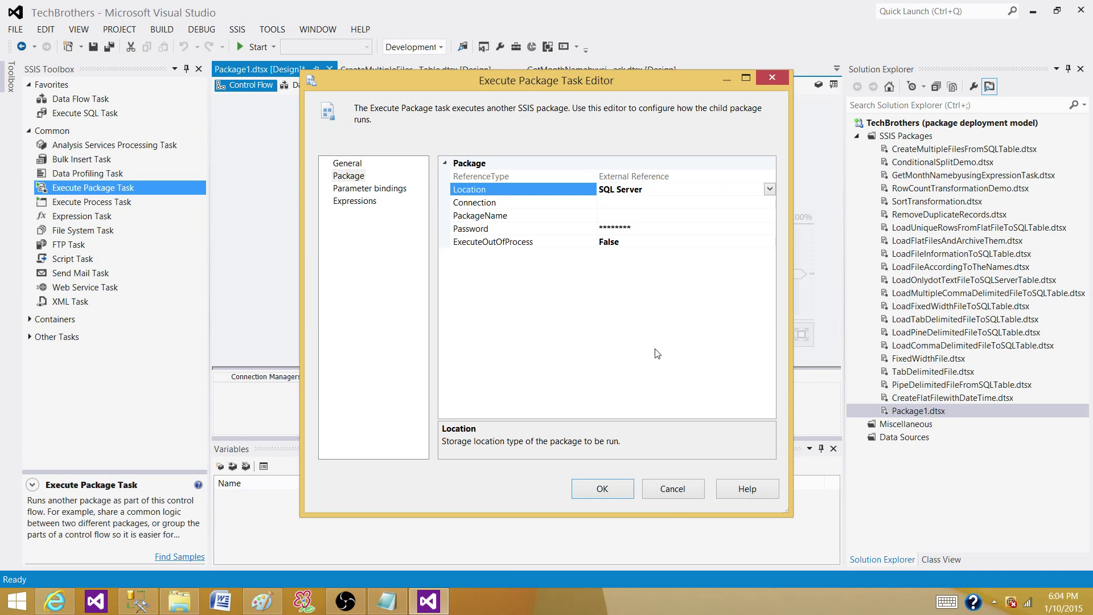
{"action": "left_click", "coordinate": [672, 488]}
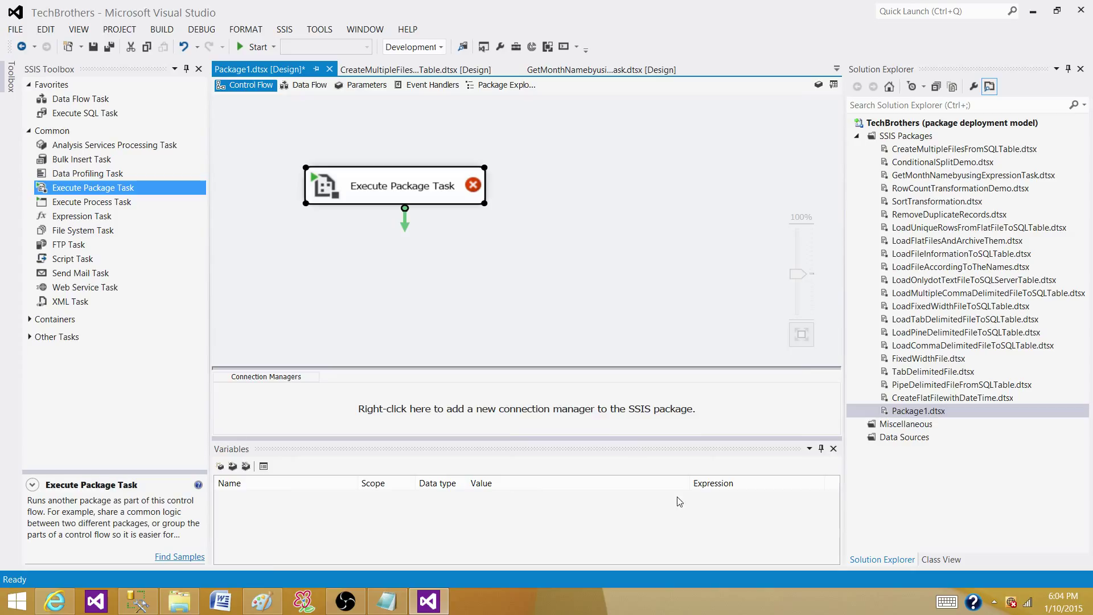
Step: Show the Tech Brothers slide asking whether deployed SSIS packages can be called from a parent
{"action": "left_click", "coordinate": [262, 601]}
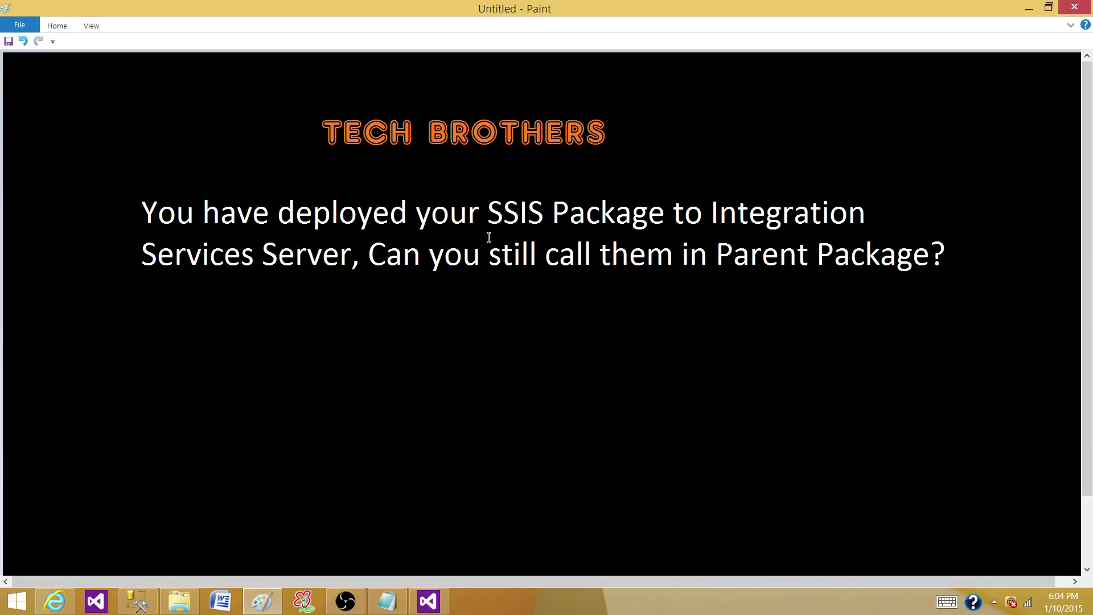
{"action": "mouse_move", "coordinate": [359, 263]}
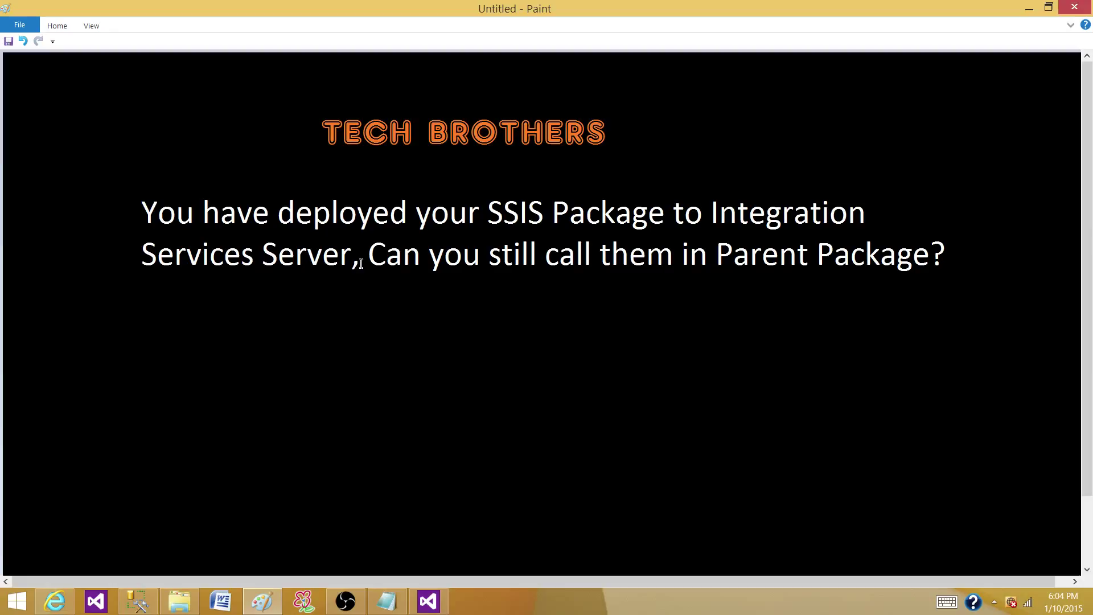